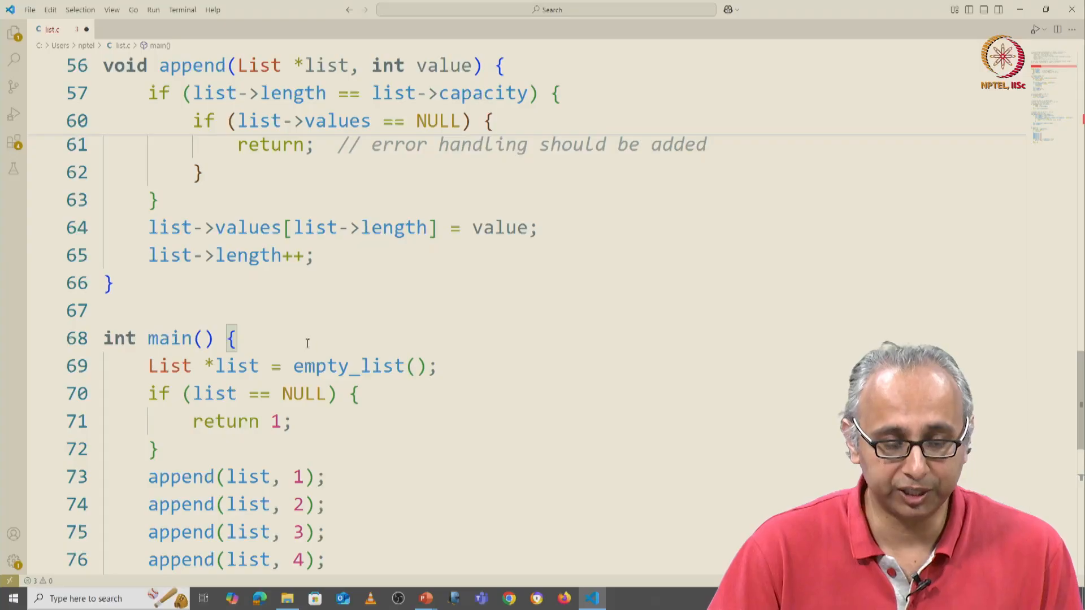
# Review main's append calls and select the for loop's counter to rework the loop.
pyautogui.scroll(-3)
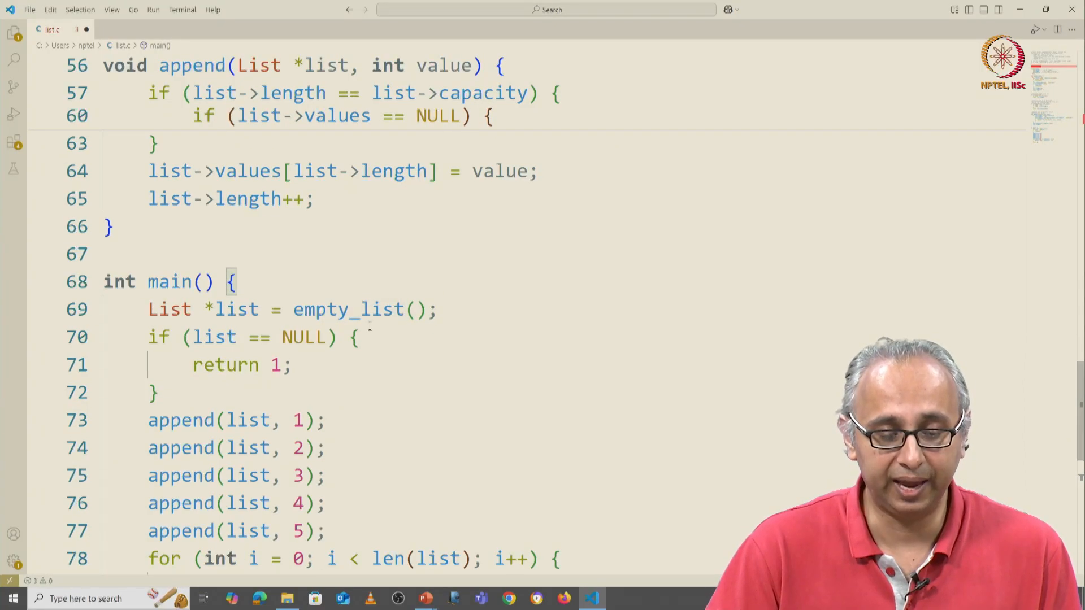
pyautogui.moveTo(345, 310)
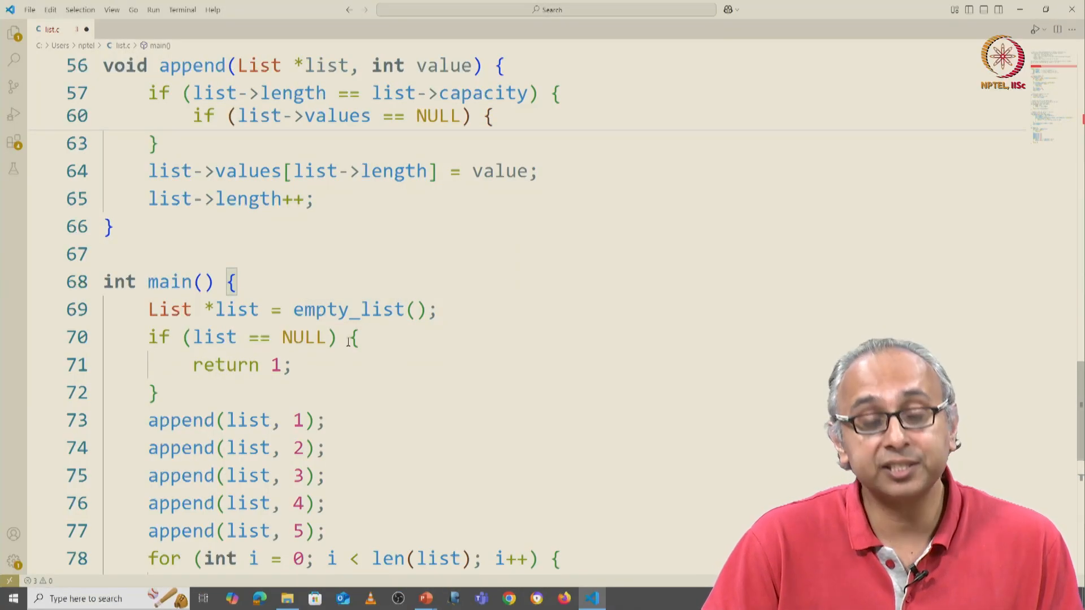
pyautogui.click(291, 365)
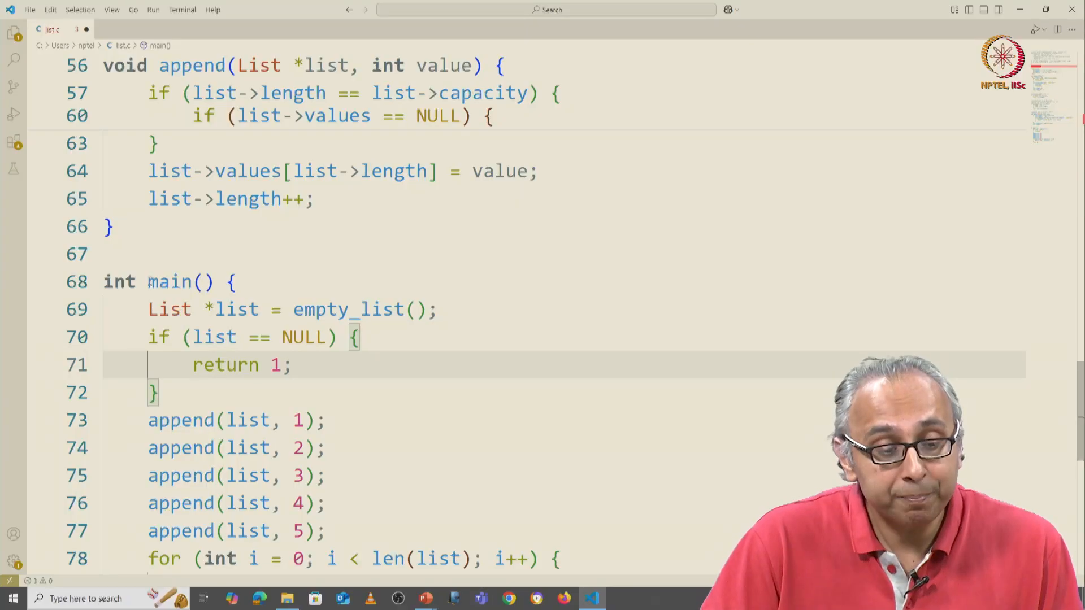
pyautogui.doubleClick(168, 282)
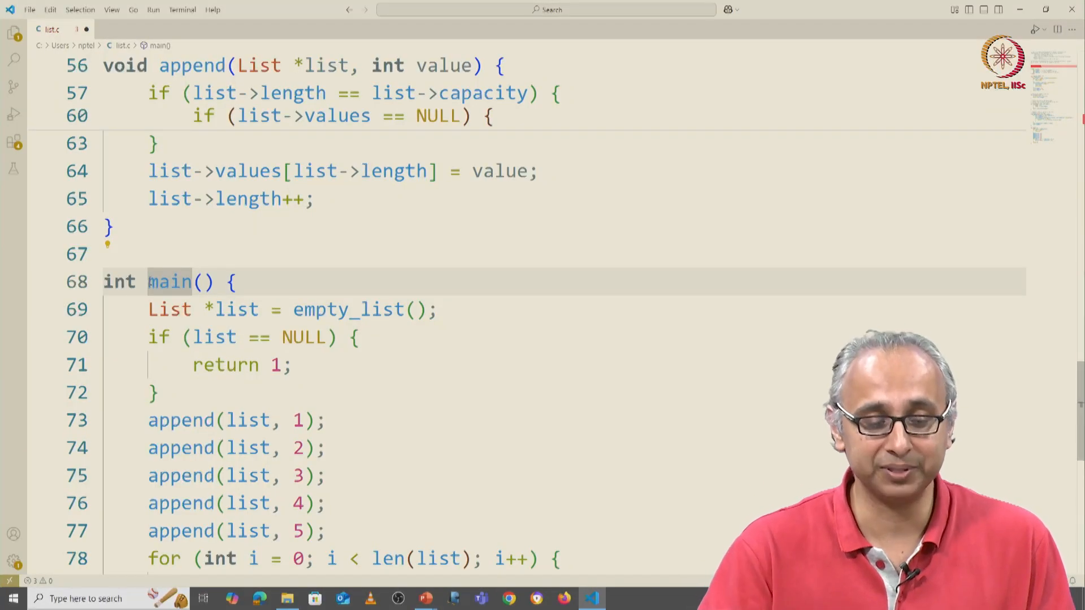
pyautogui.click(293, 365)
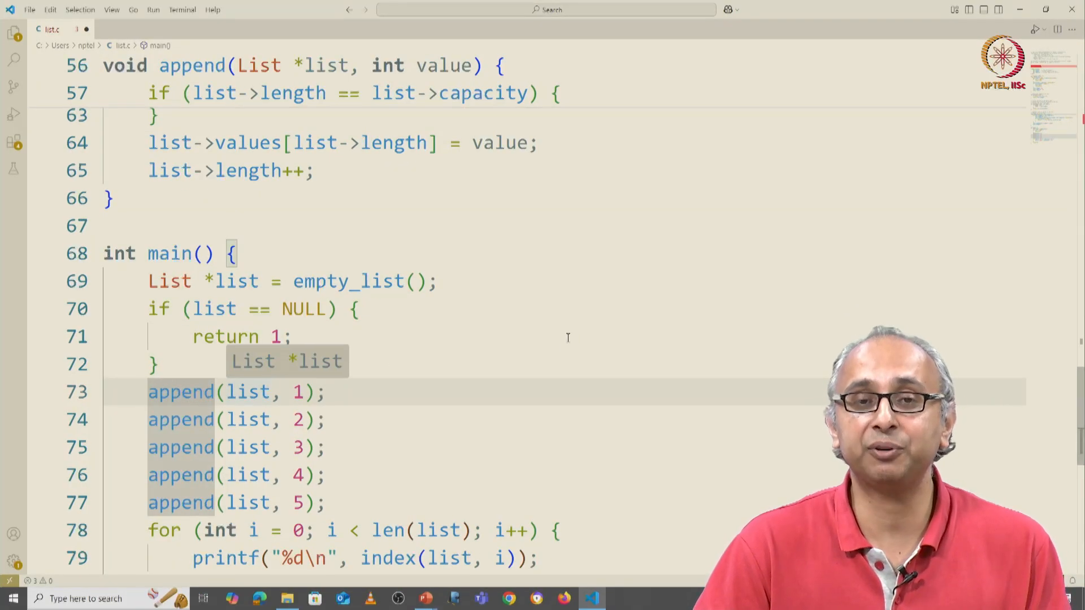
pyautogui.moveTo(681, 336)
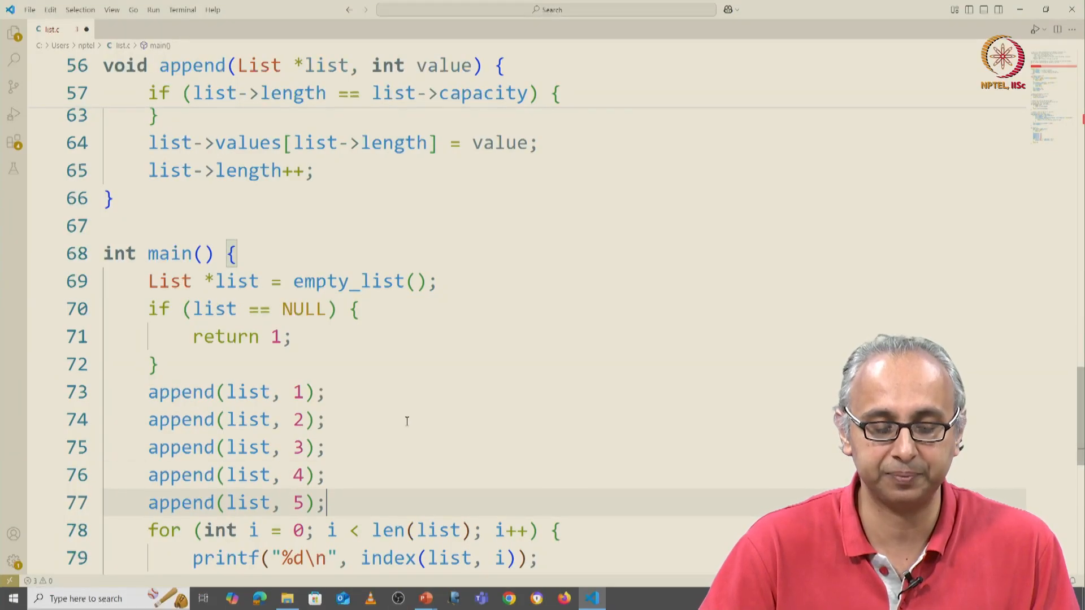
pyautogui.scroll(-3)
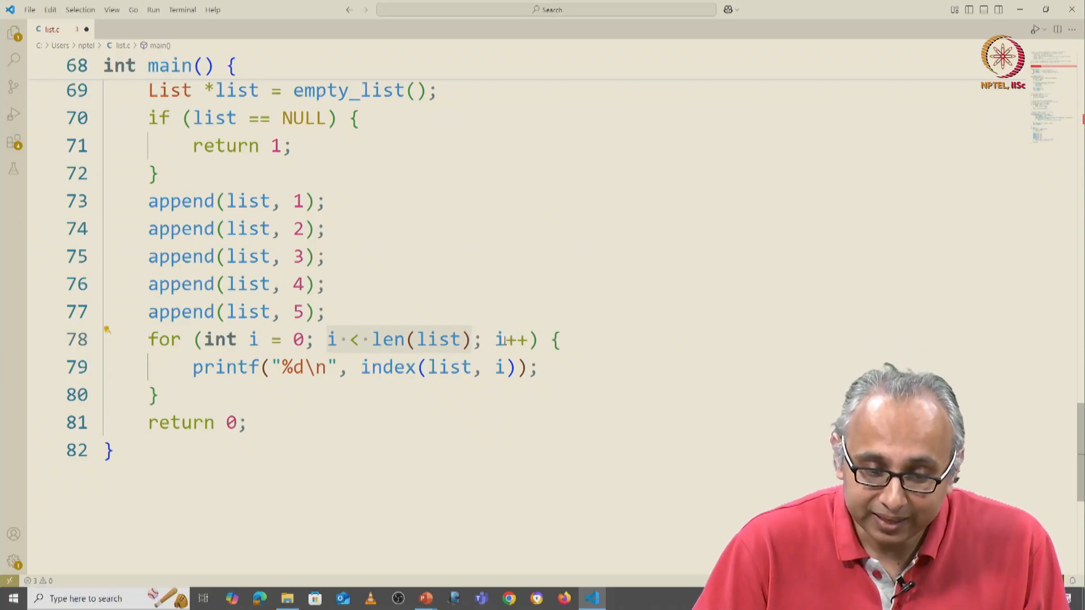
pyautogui.moveTo(497, 341)
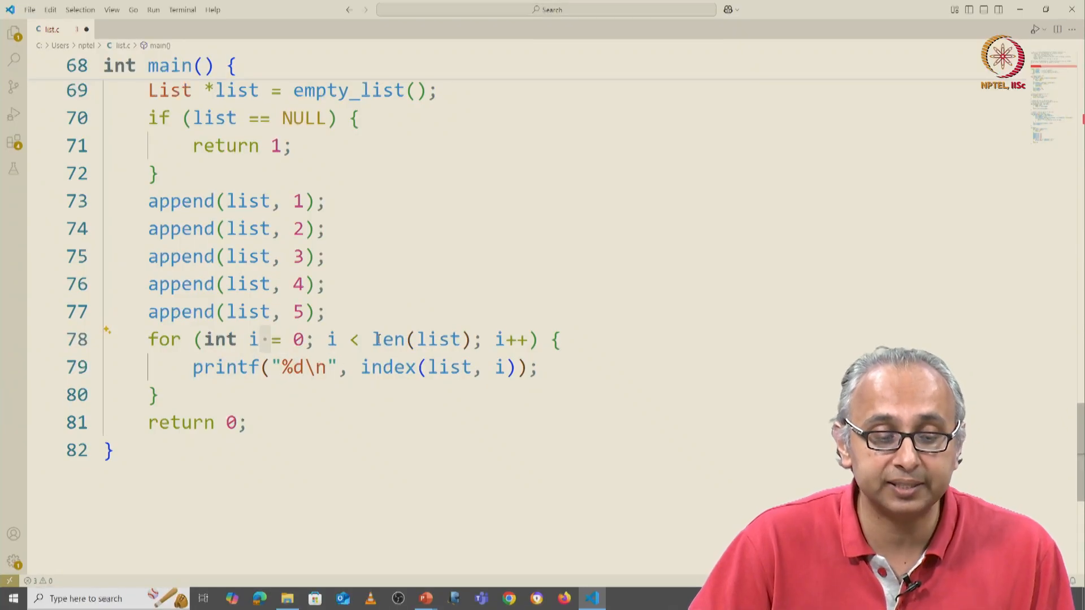
pyautogui.doubleClick(388, 340)
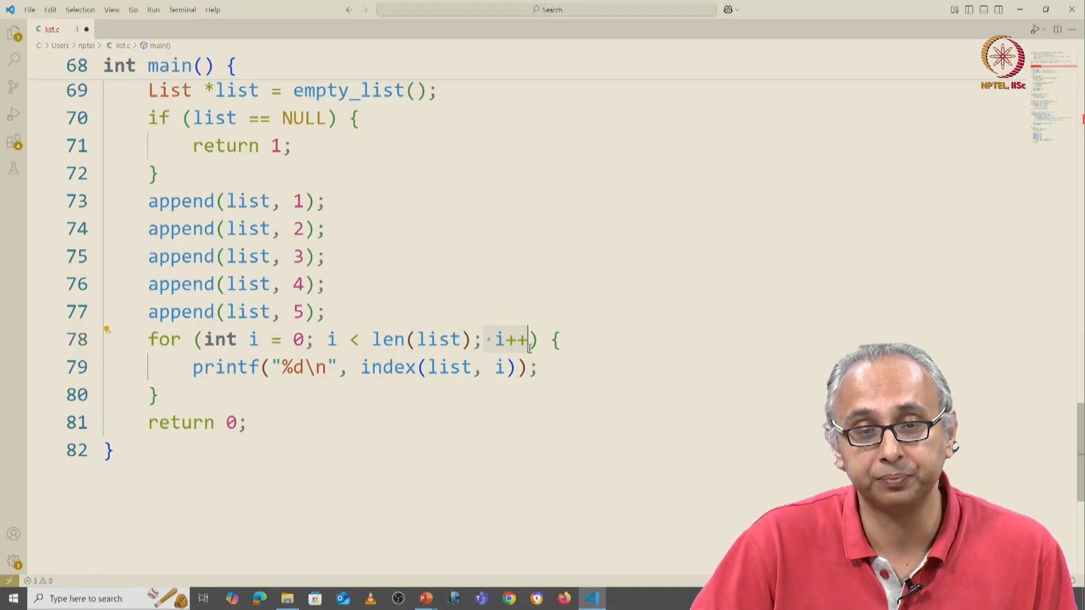
# Declare int i = 0 after the appends and add i++ inside the while loop body.
pyautogui.click(785, 312)
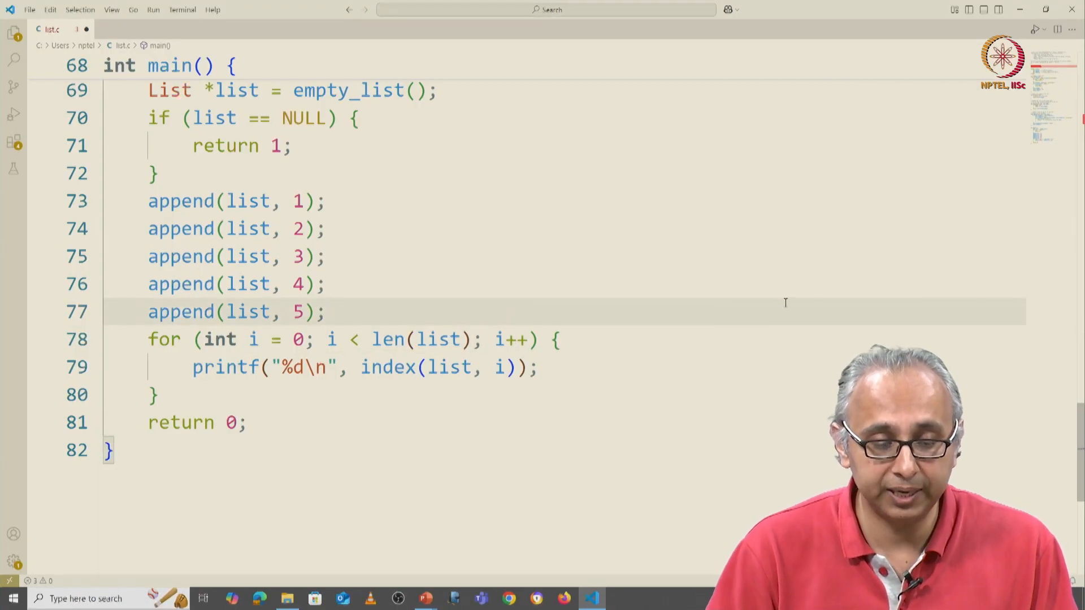
pyautogui.write('int i =')
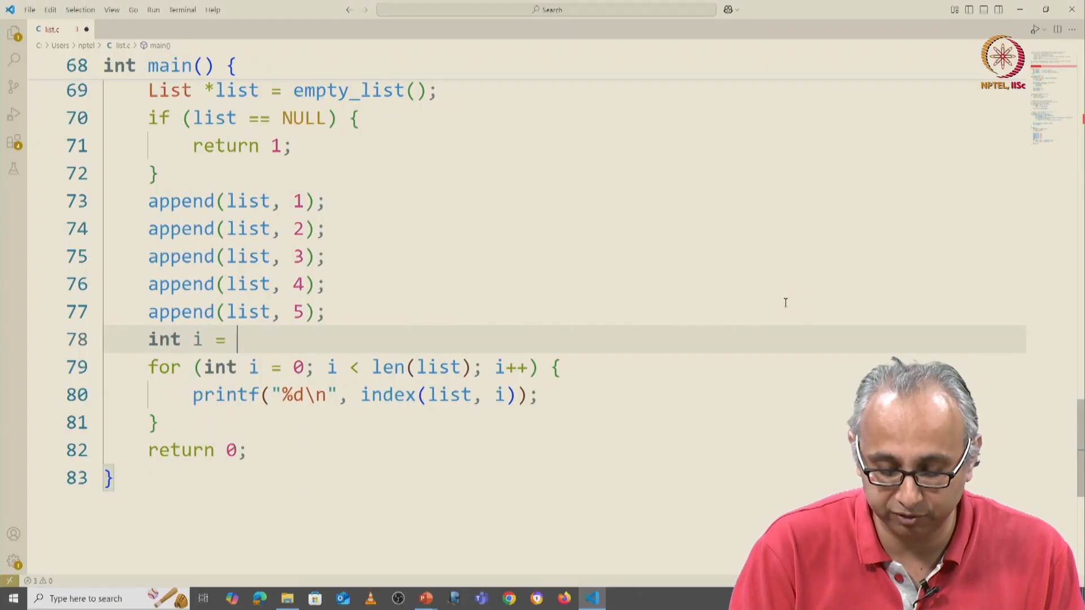
pyautogui.write('0;')
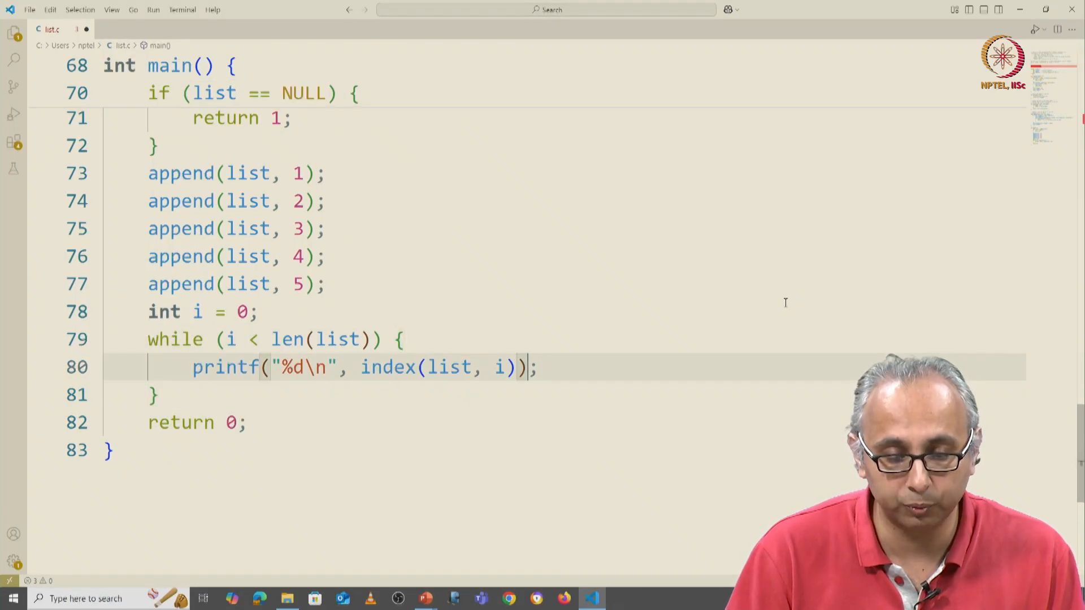
pyautogui.write('i++;')
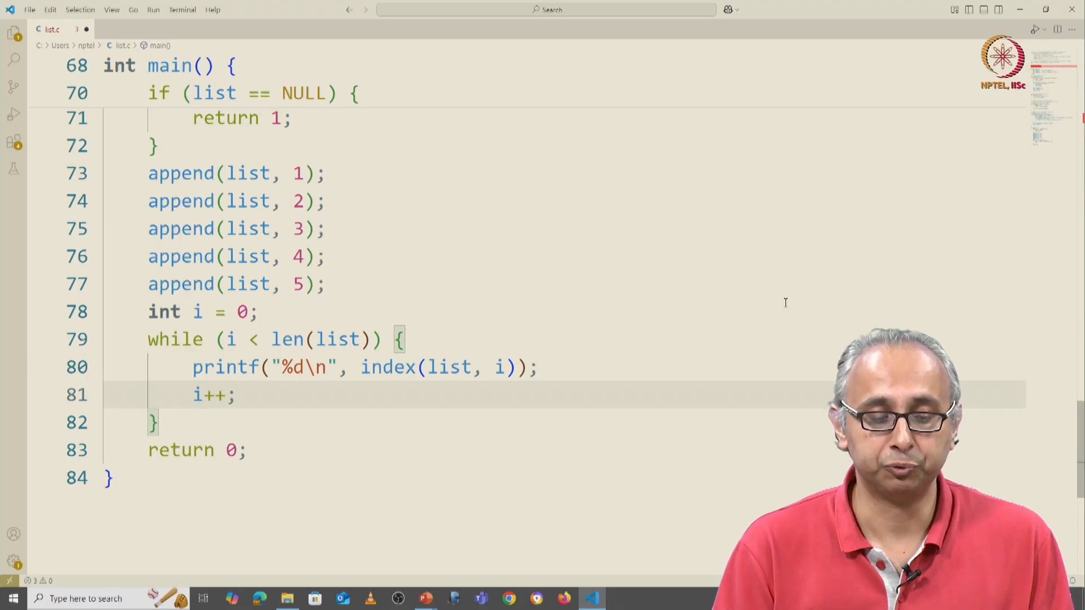
pyautogui.click(240, 312)
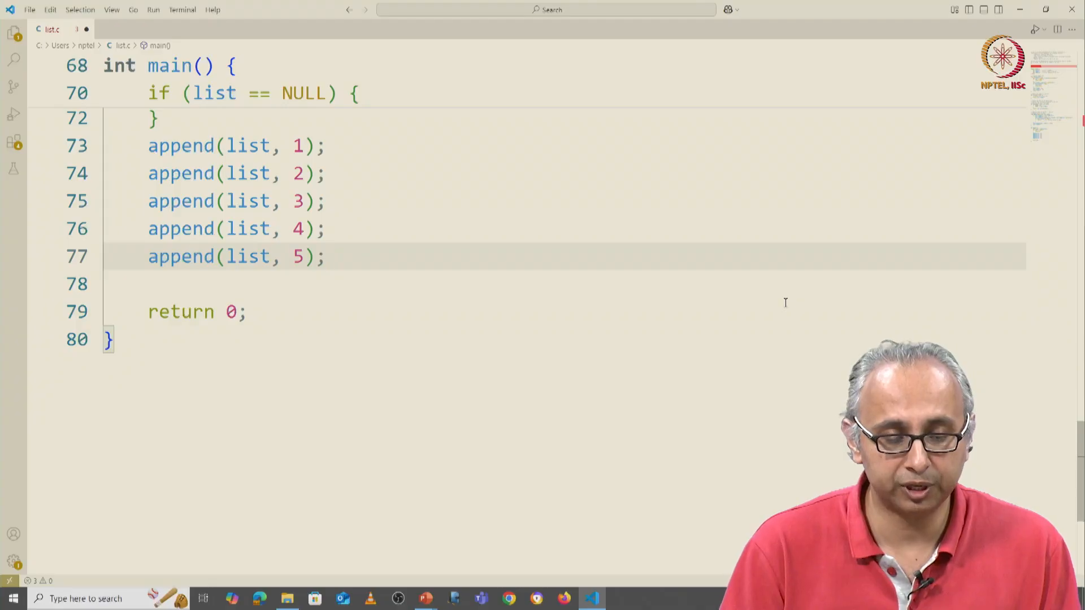
# Write the comment about printing the list in reverse with negative indices above the new loop.
pyautogui.write('//')
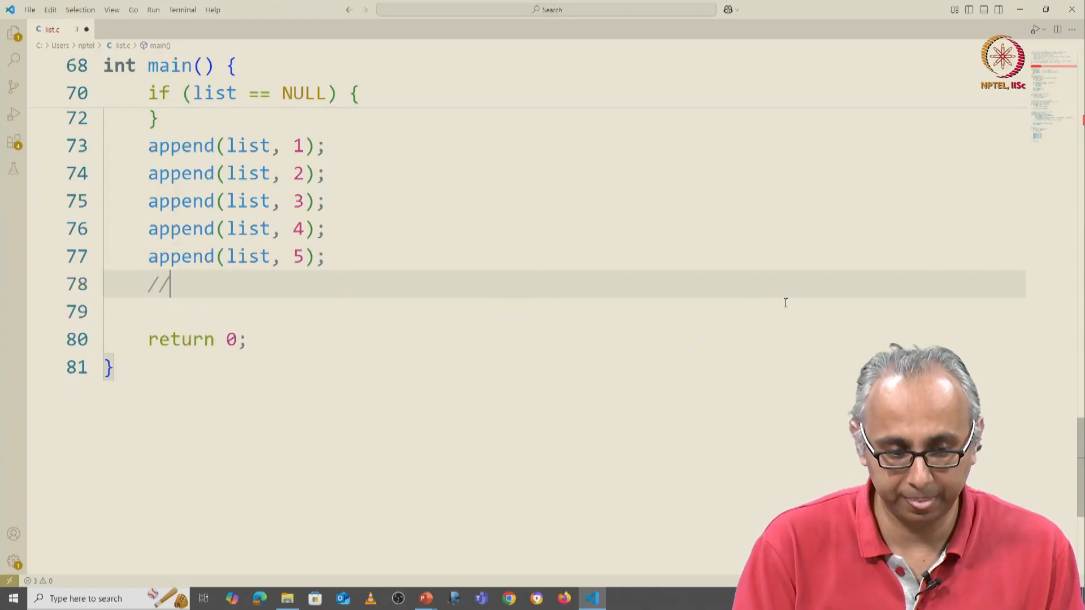
pyautogui.write('U')
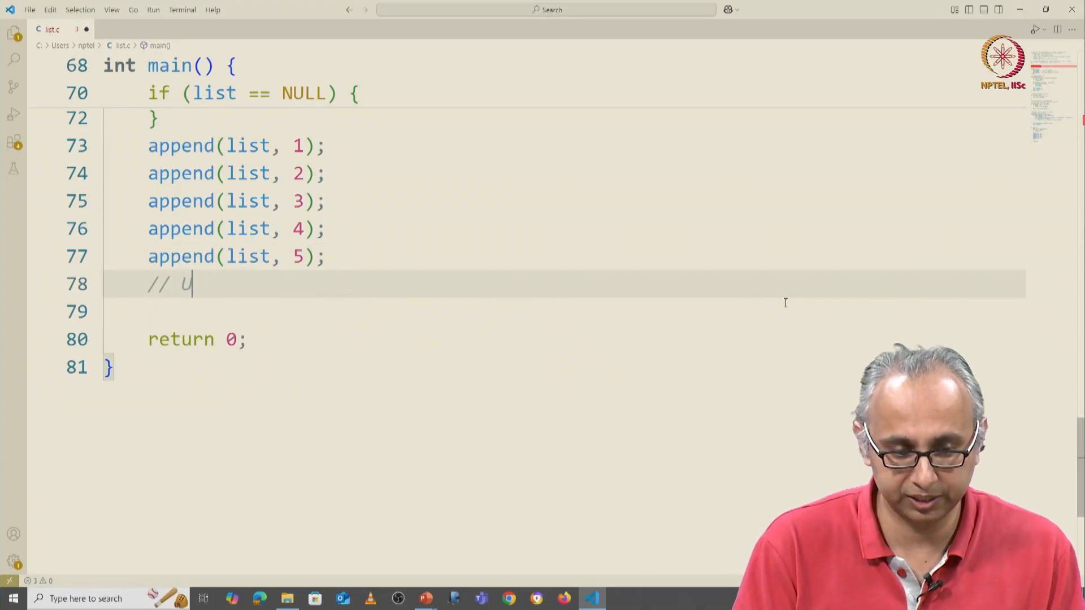
pyautogui.write('print')
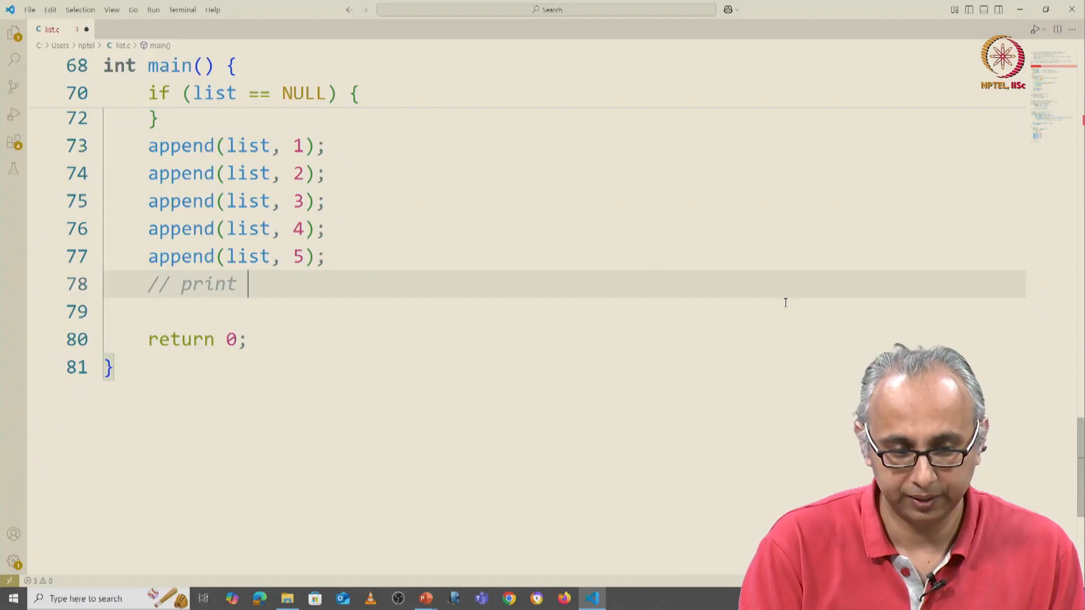
pyautogui.write('the list')
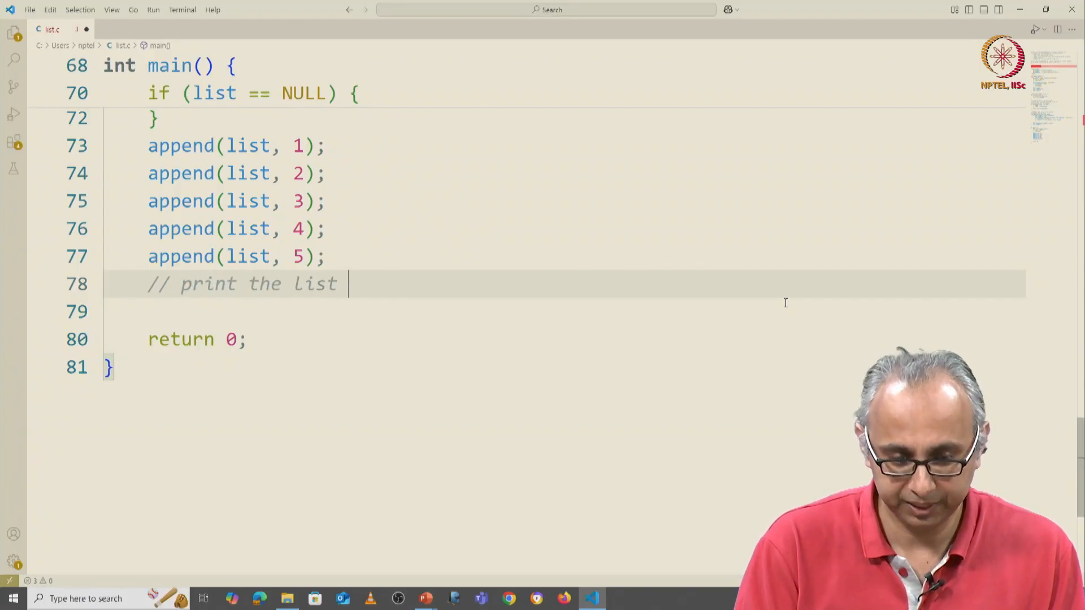
pyautogui.write('in reverse order using')
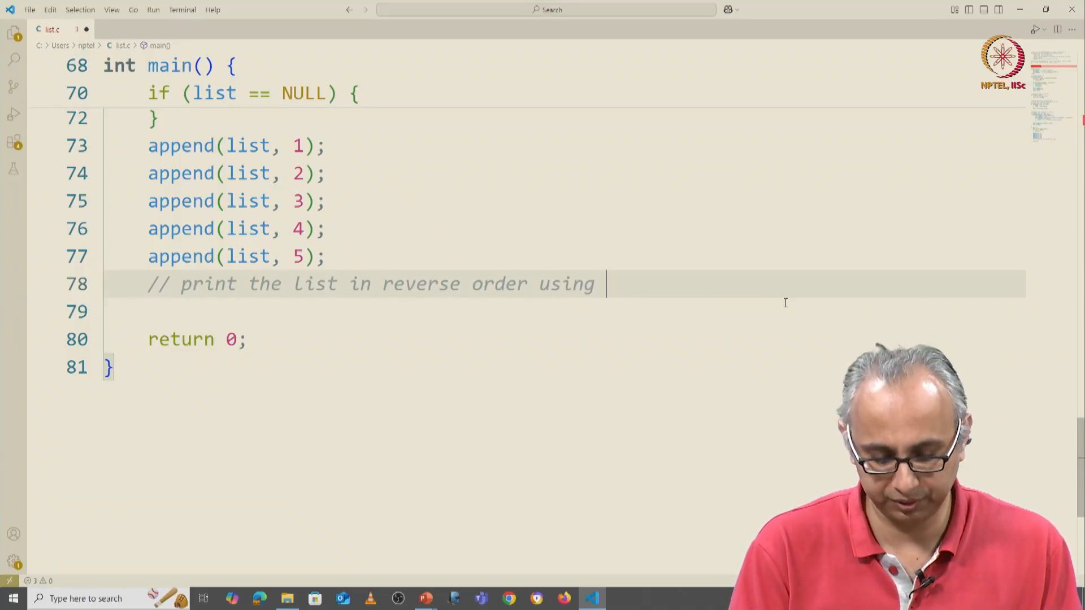
pyautogui.write('negative indices')
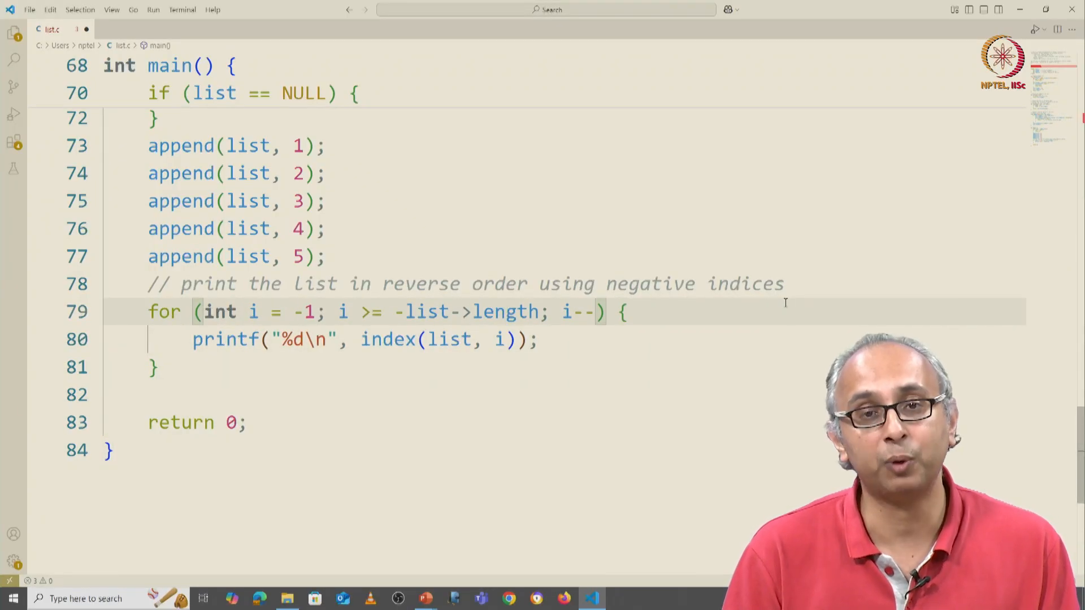
pyautogui.click(395, 312)
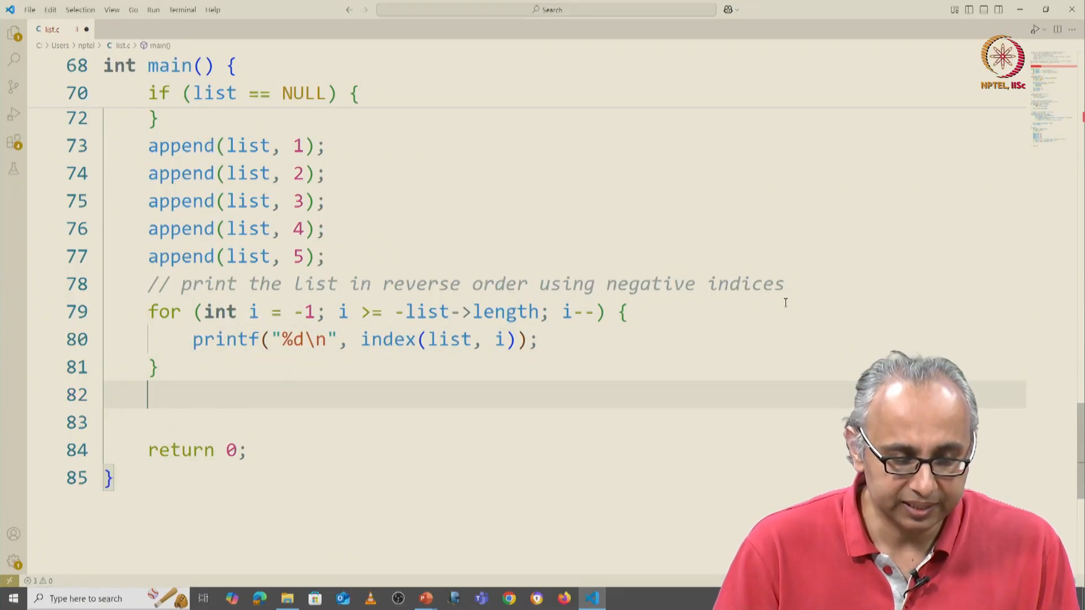
# Add free(list->values); and free(list); after the loop, then move up above main.
pyautogui.write('free(list->values);')
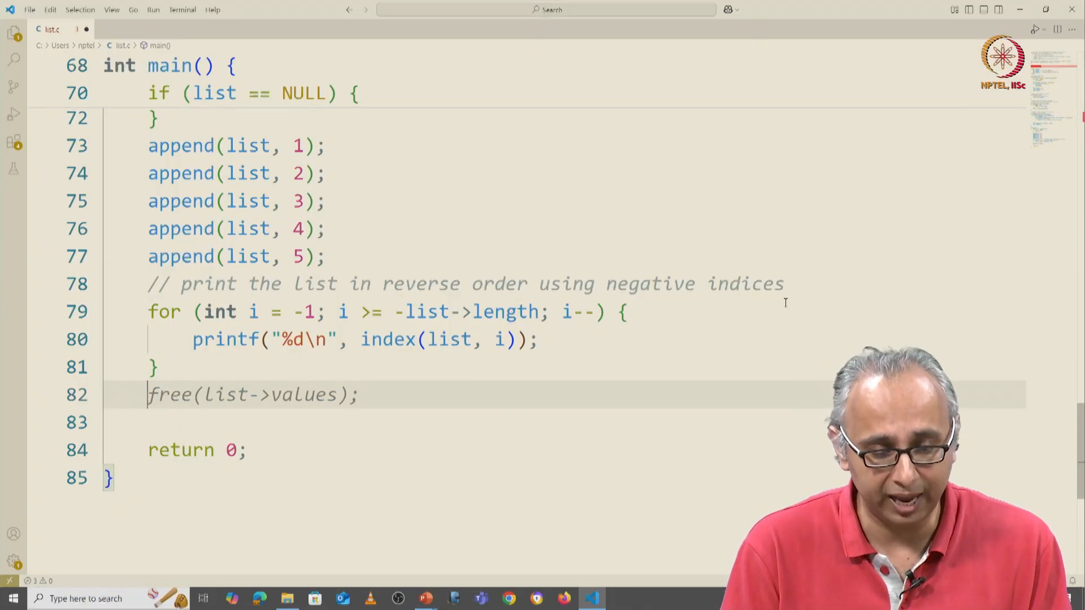
pyautogui.write('free(list);')
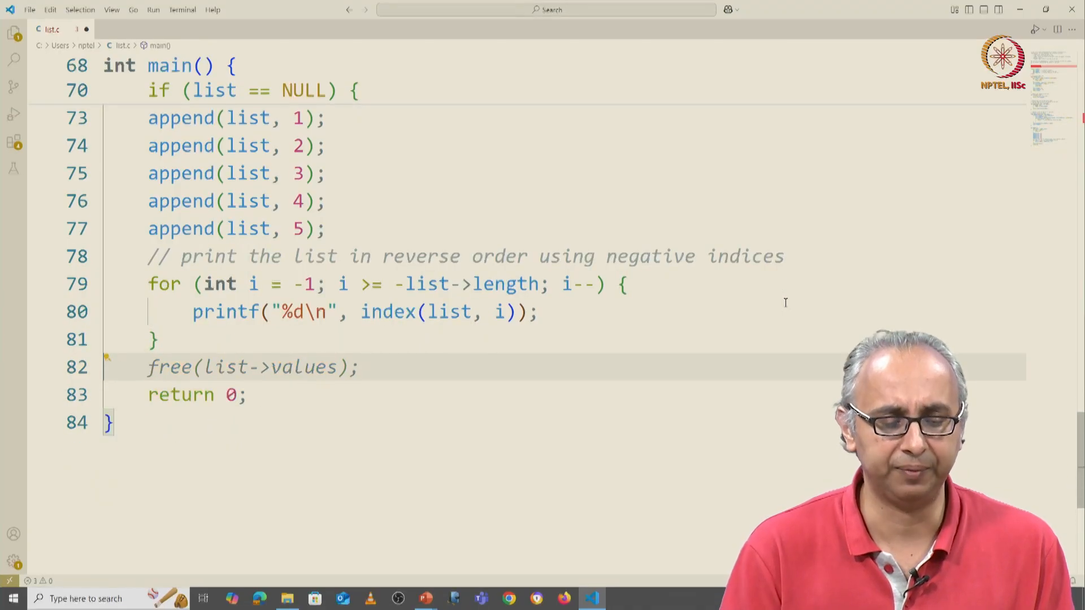
pyautogui.scroll(3)
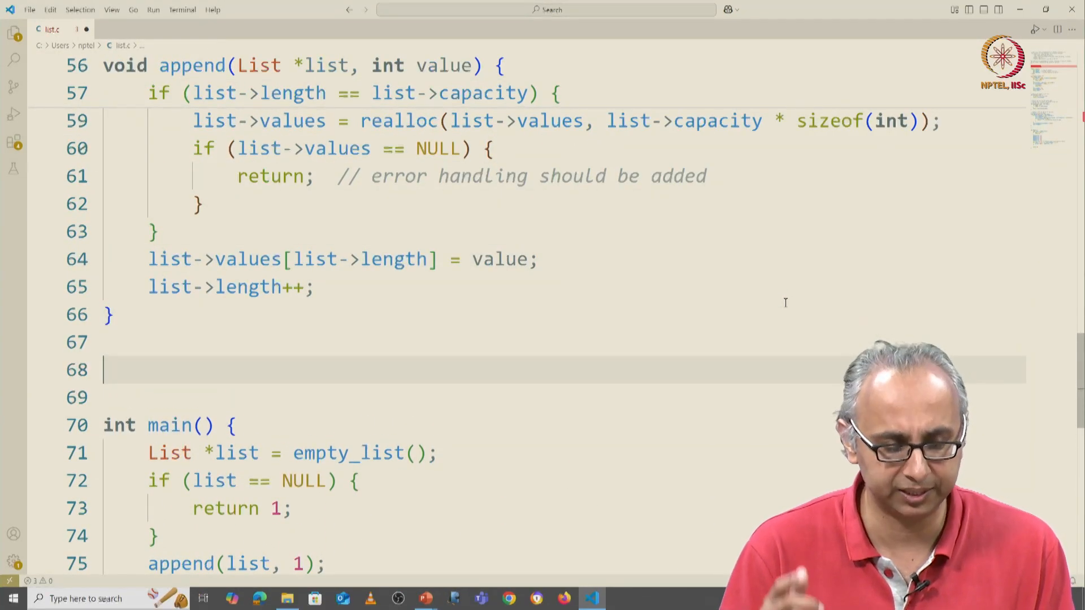
# Comment free_list with 'Free the memory allocated for the list' and call free_list(list); in main.
pyautogui.write('/')
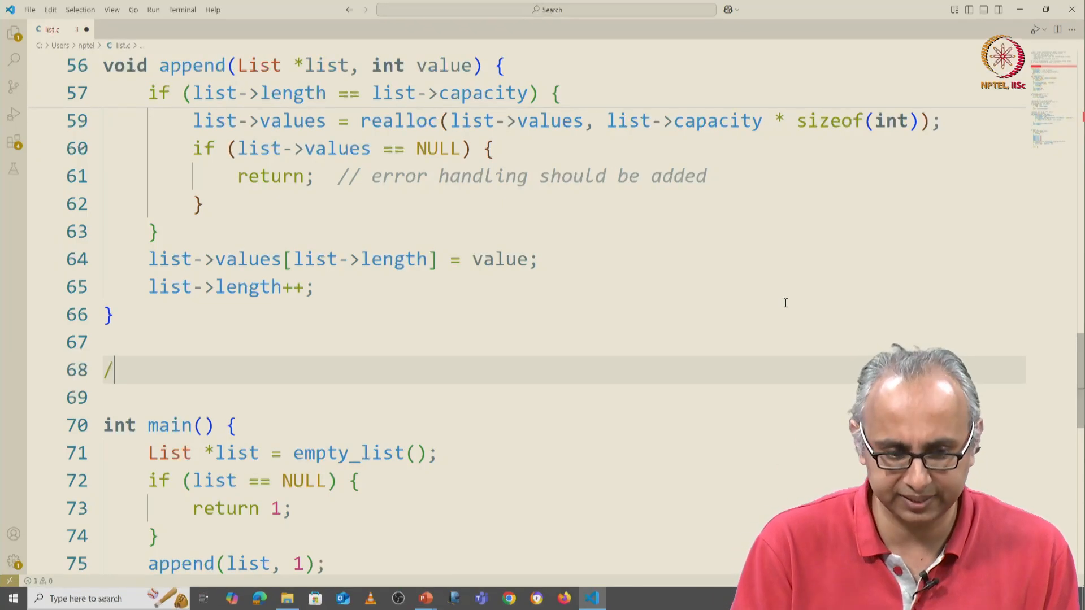
pyautogui.write('/ Free the memory allocated for the list')
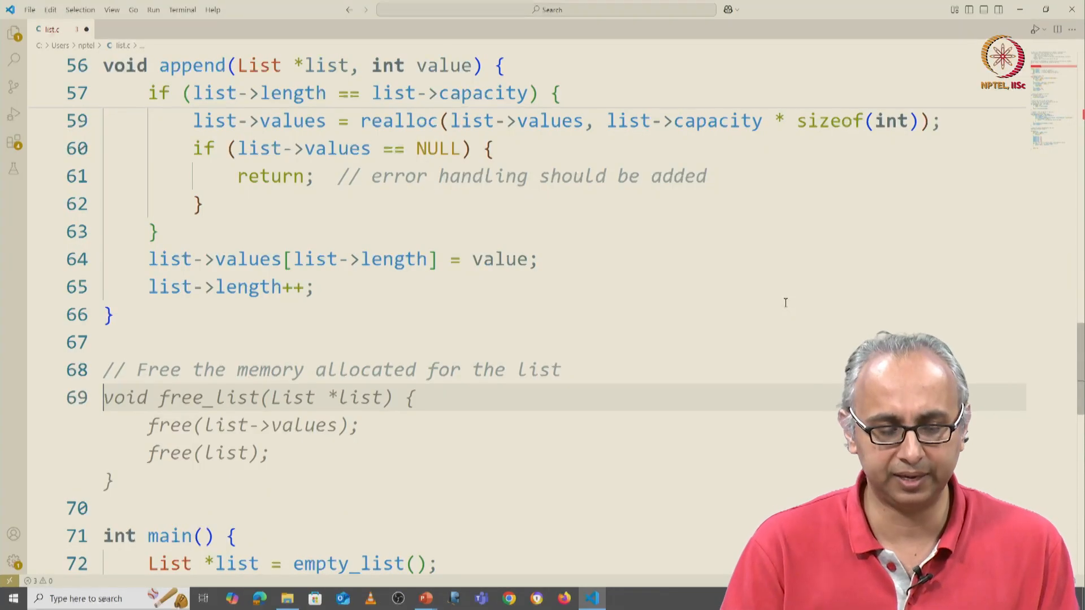
pyautogui.scroll(-3)
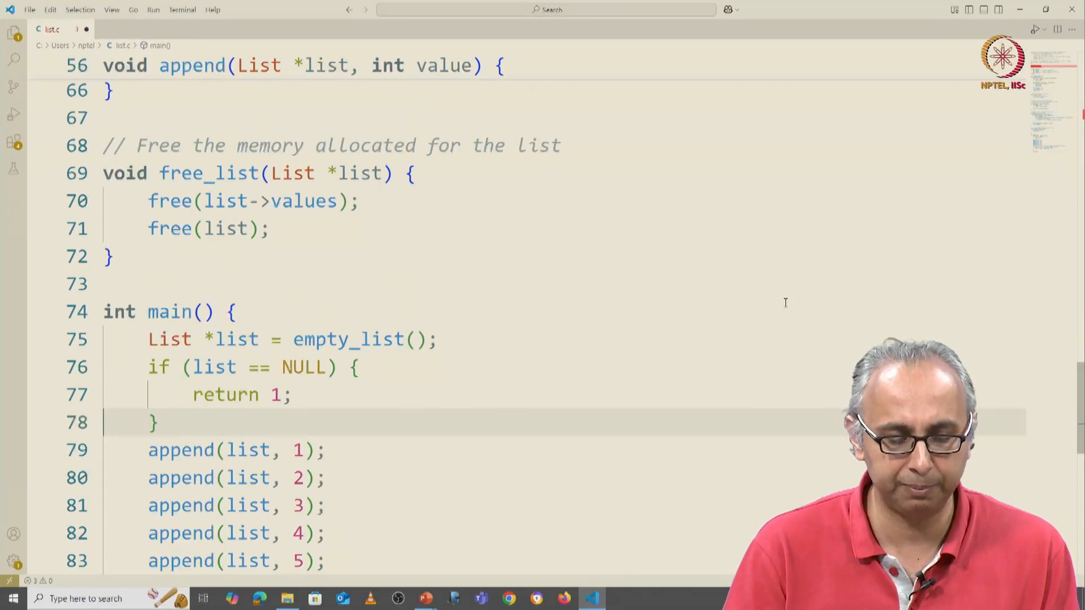
pyautogui.scroll(-3)
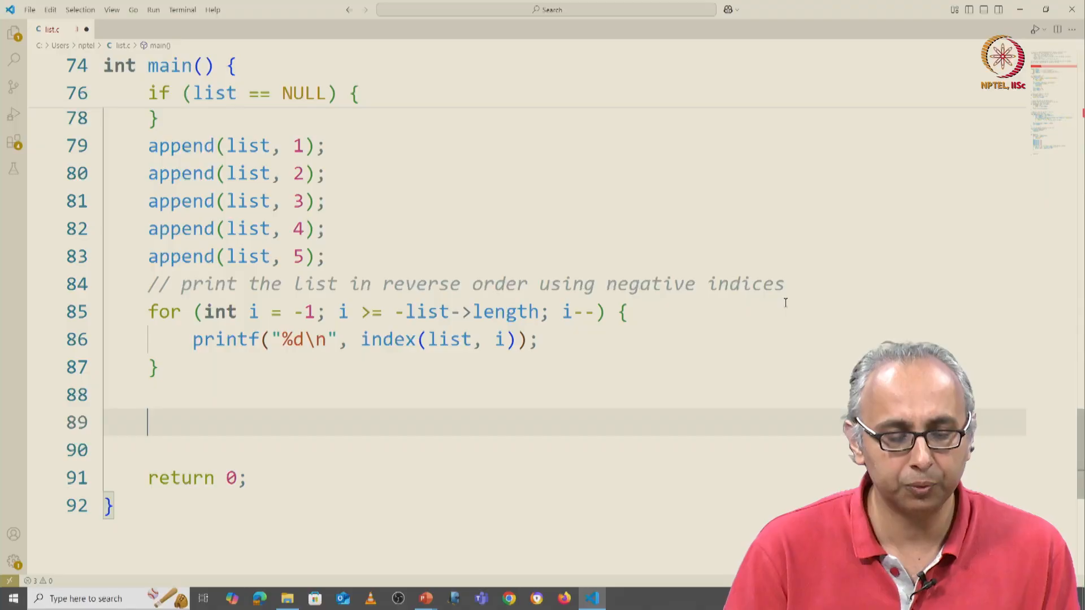
pyautogui.write('free_list(list);')
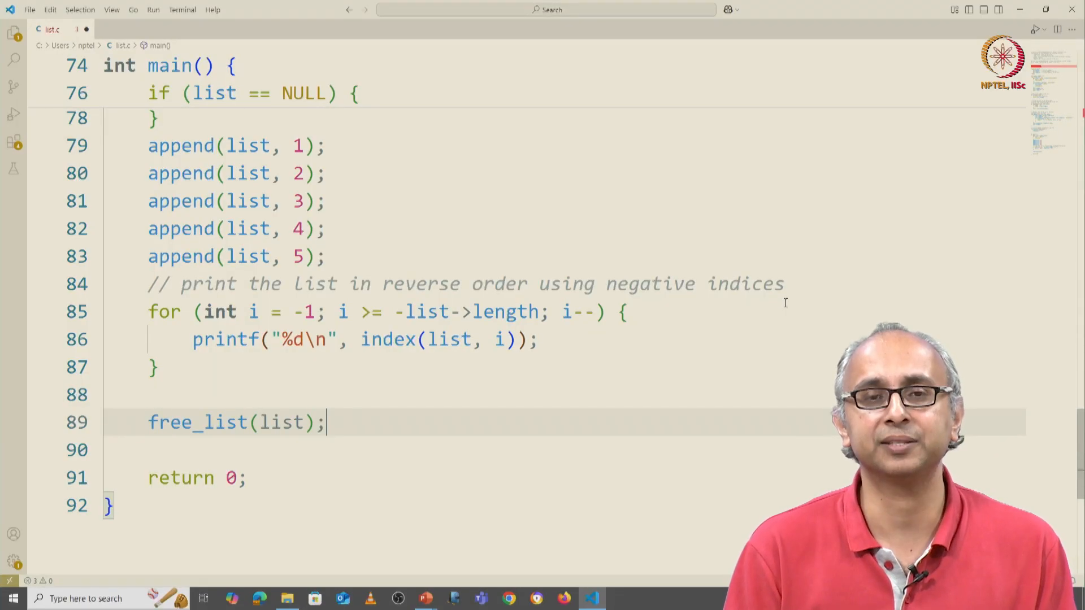